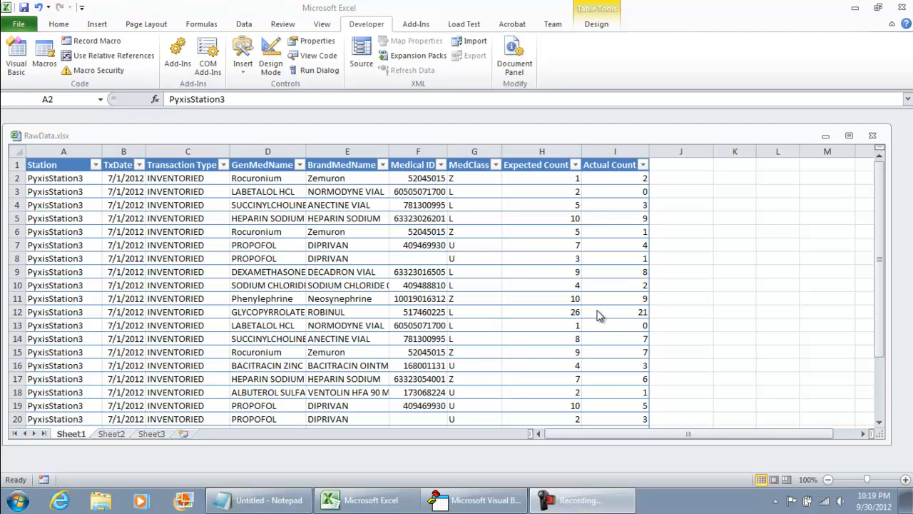
mouse_move(580, 319)
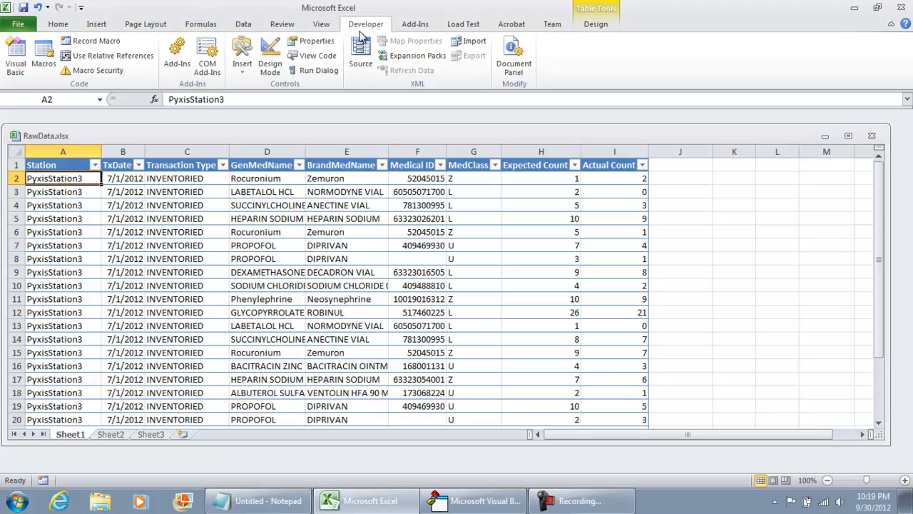
Start recording a macro named SelectallAndCopy with Ctrl+i shortcut, stored in This Workbook
click(96, 40)
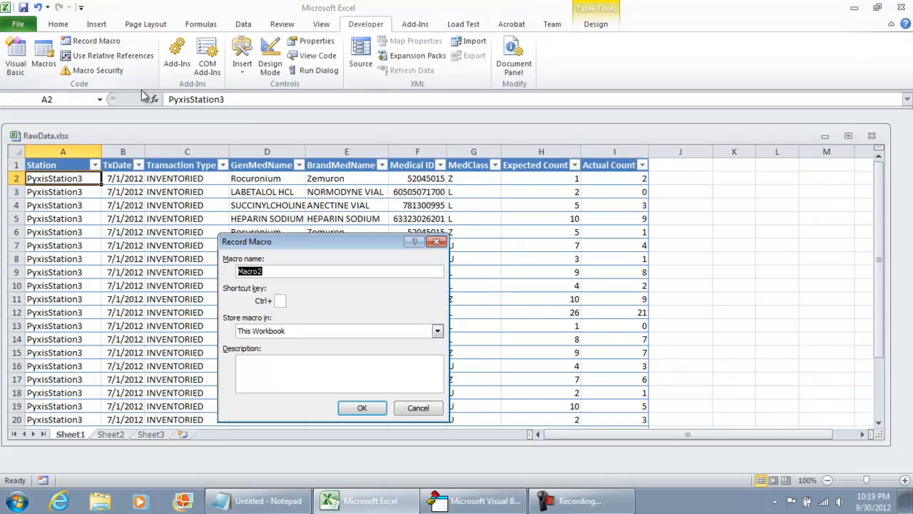
text(SelectallAndCopy)
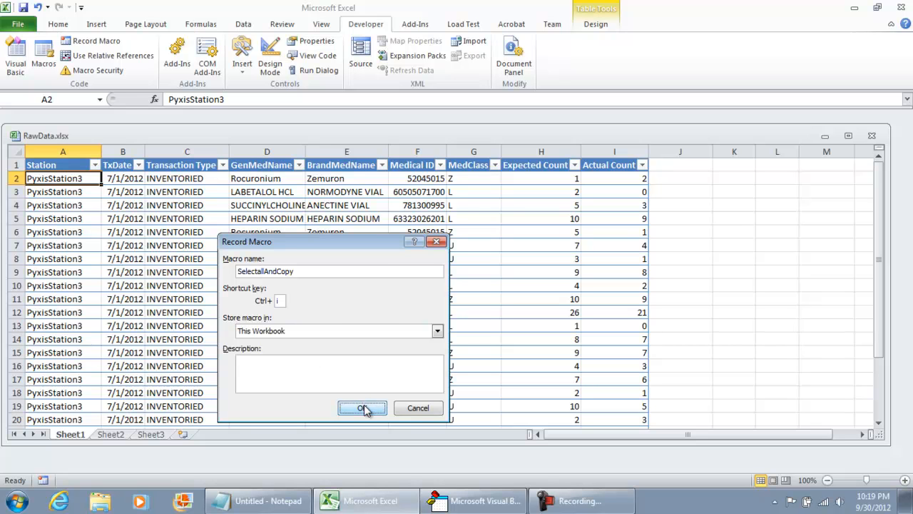
Record copying Sheet1's whole table into Sheet2 at A1, then return to Sheet1
click(361, 407)
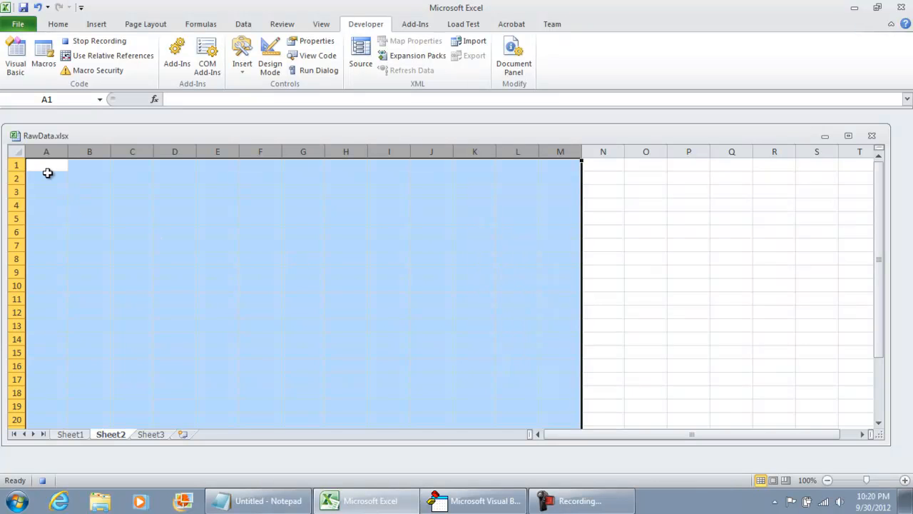
click(69, 433)
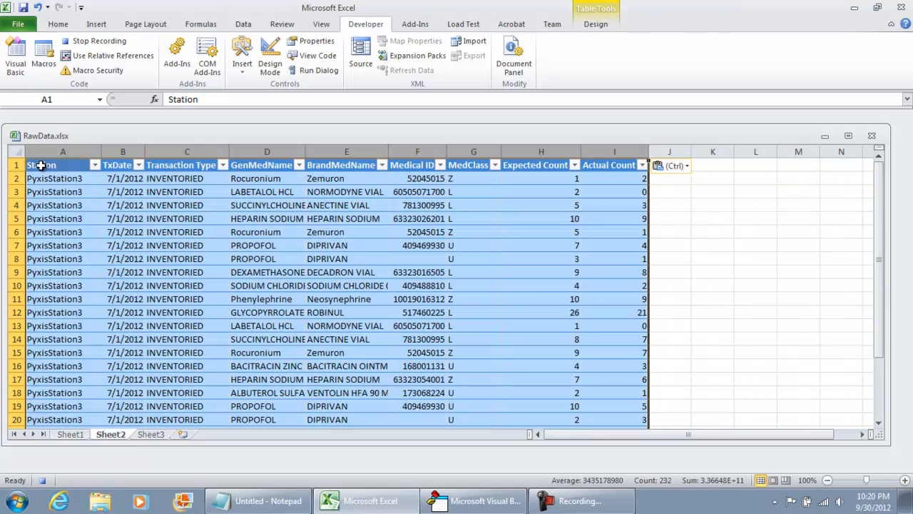
click(70, 433)
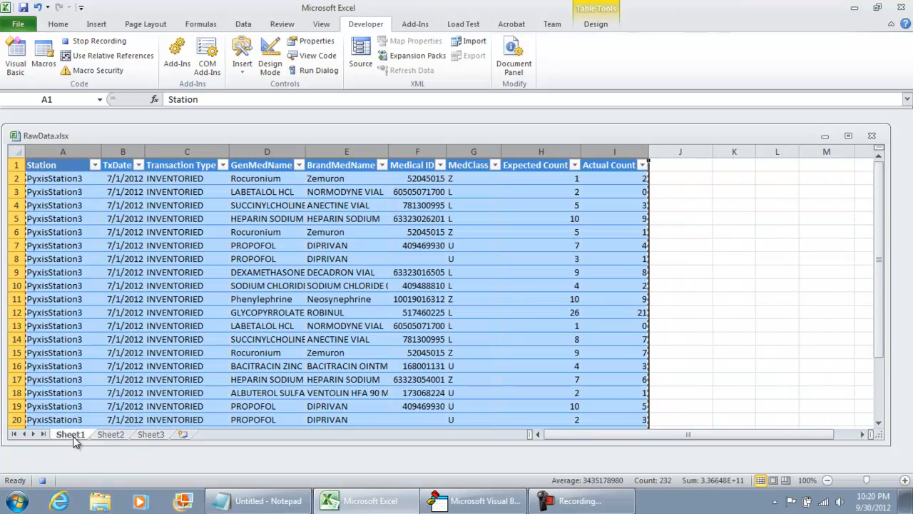
mouse_move(98, 41)
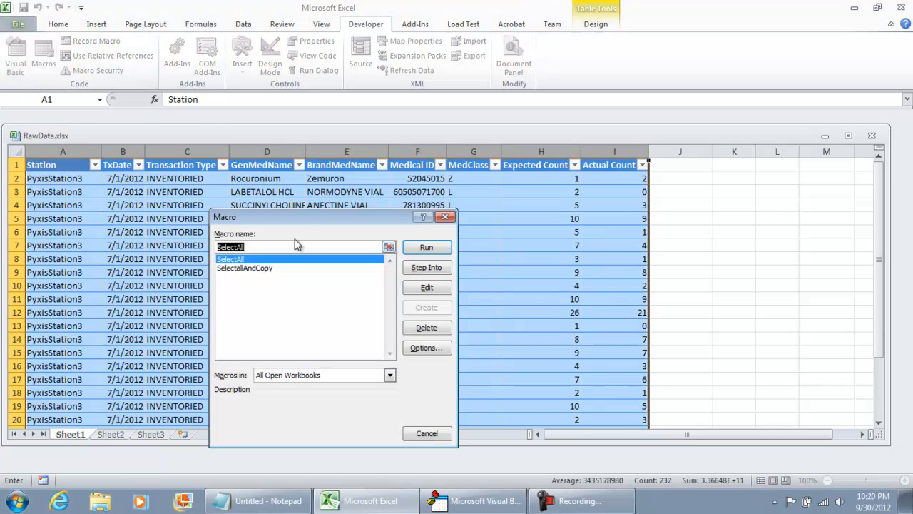
Select SelectallAndCopy in the Macro dialog, review its code, and return ready to run it
click(245, 268)
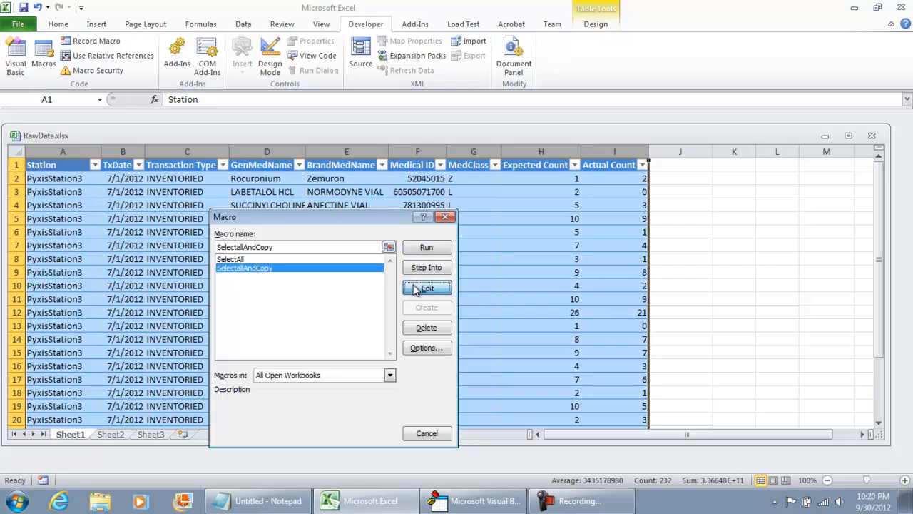
click(427, 288)
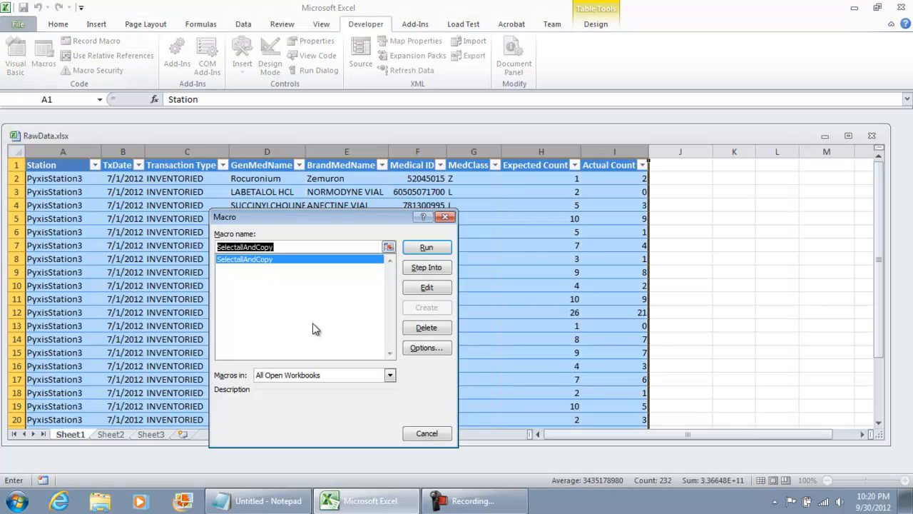
click(426, 286)
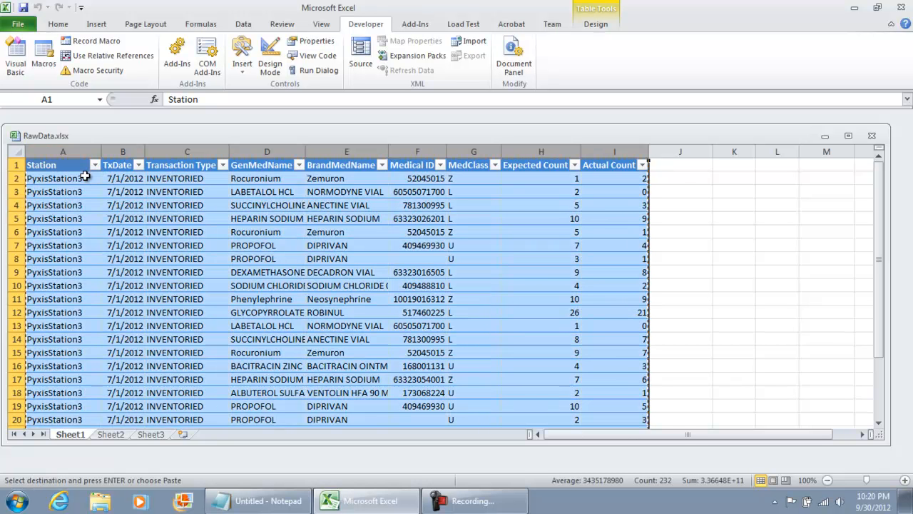
Check the pasted inventory table on Sheet2 and deselect it at cell C9
click(110, 434)
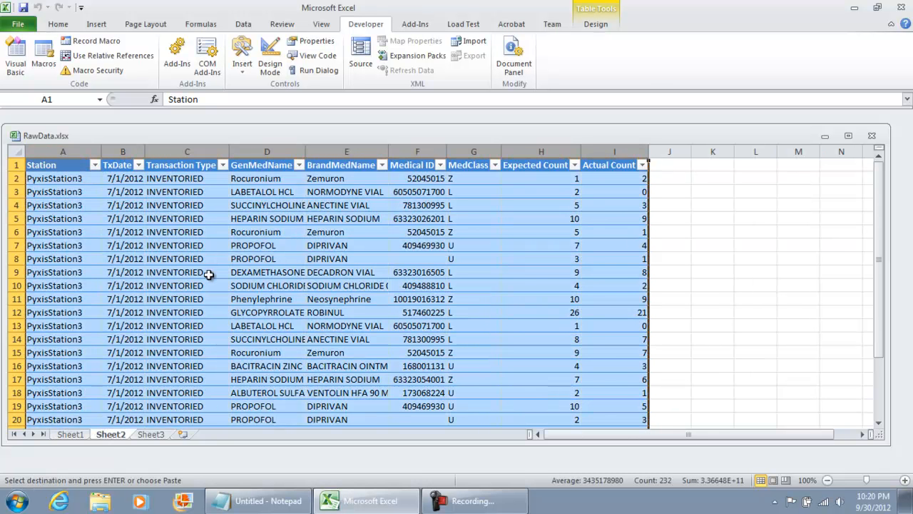
click(186, 272)
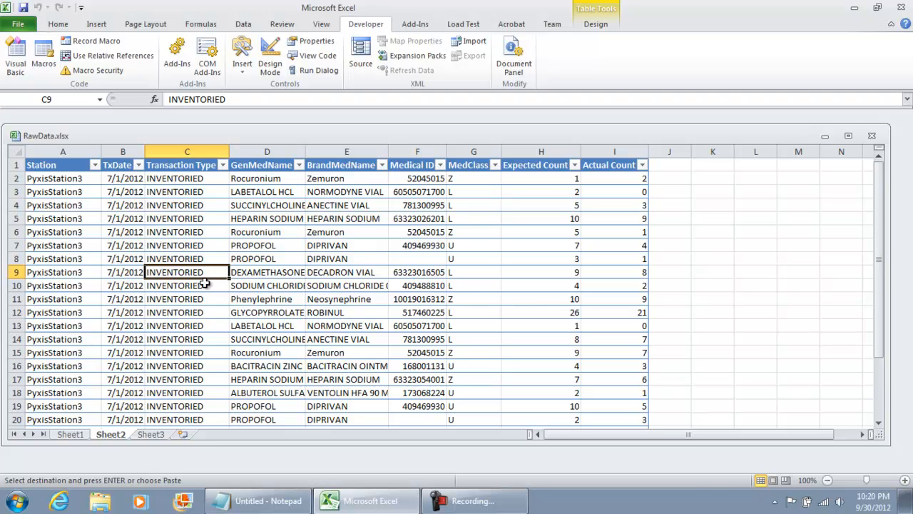